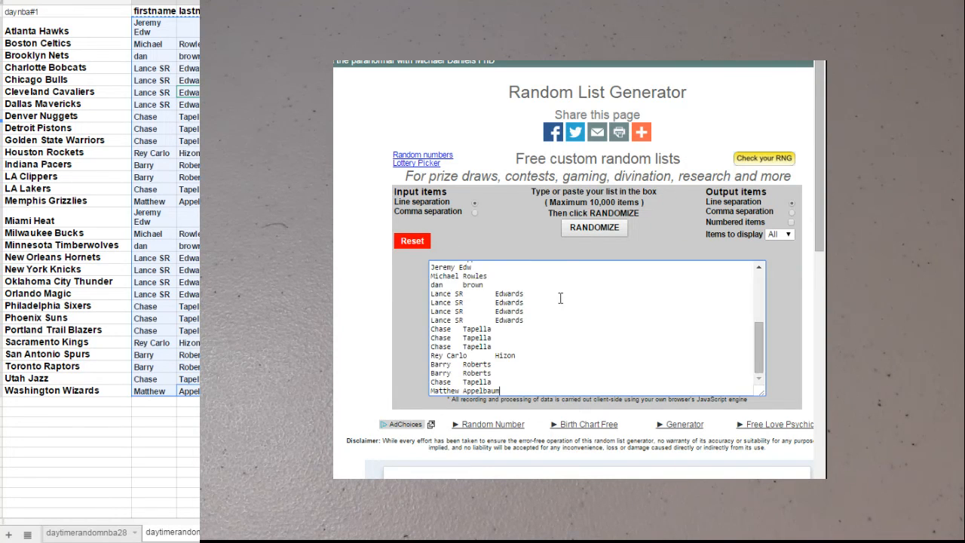
- Shuffle the participant names twice, then copy the randomized list beside the NBA teams
left_click(594, 227)
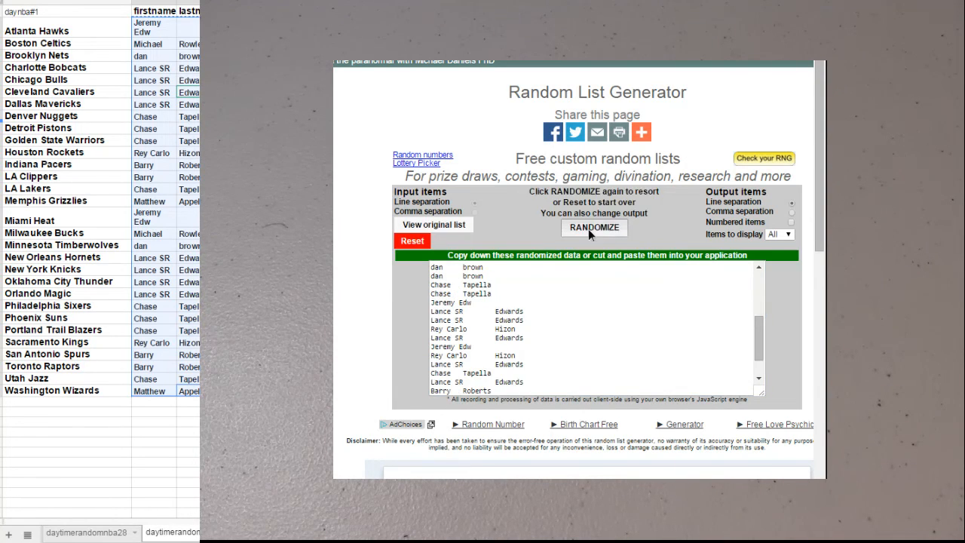
left_click(594, 227)
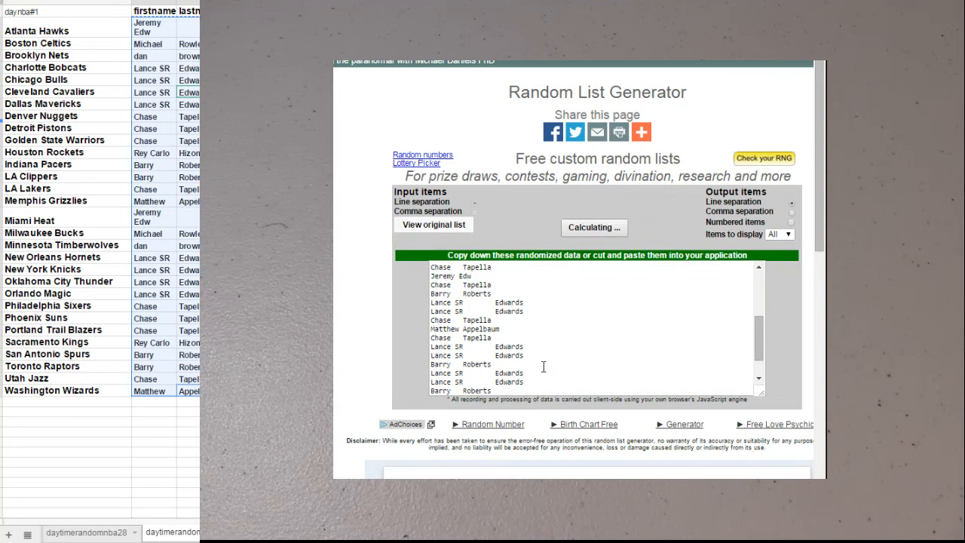
left_click(594, 227)
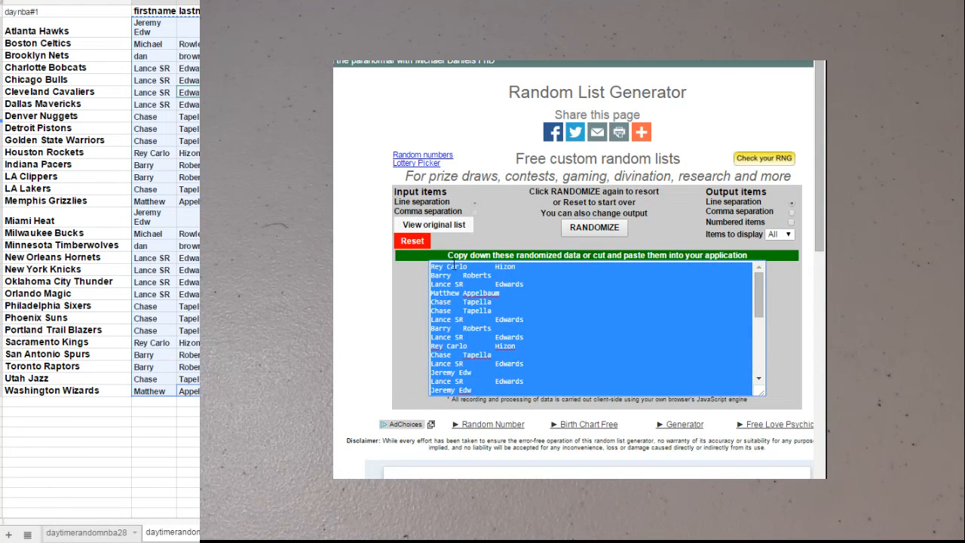
mouse_move(71, 53)
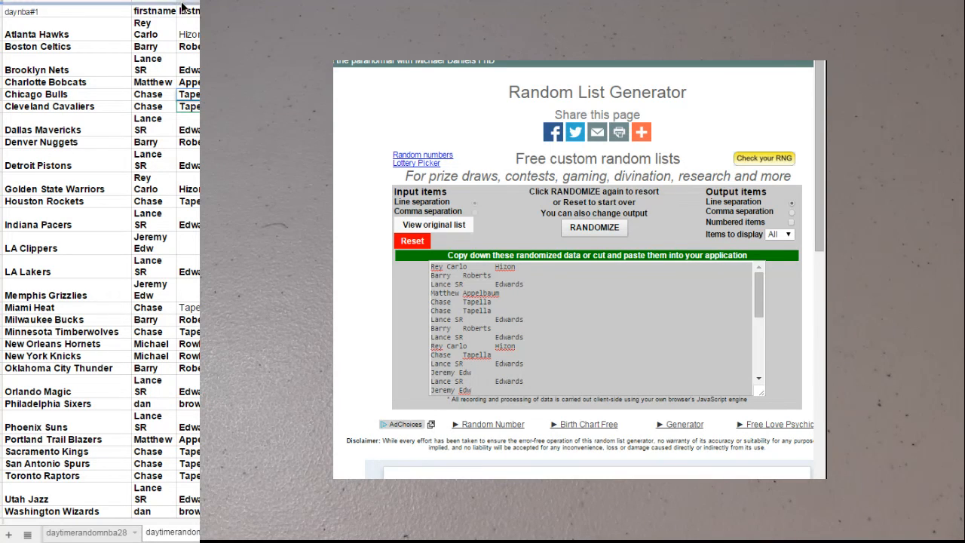
left_click(185, 81)
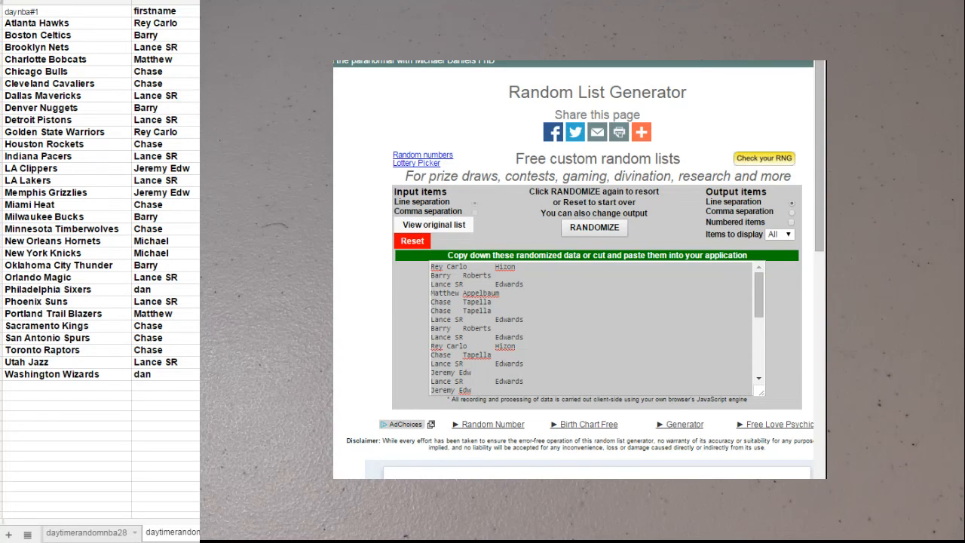
mouse_move(196, 33)
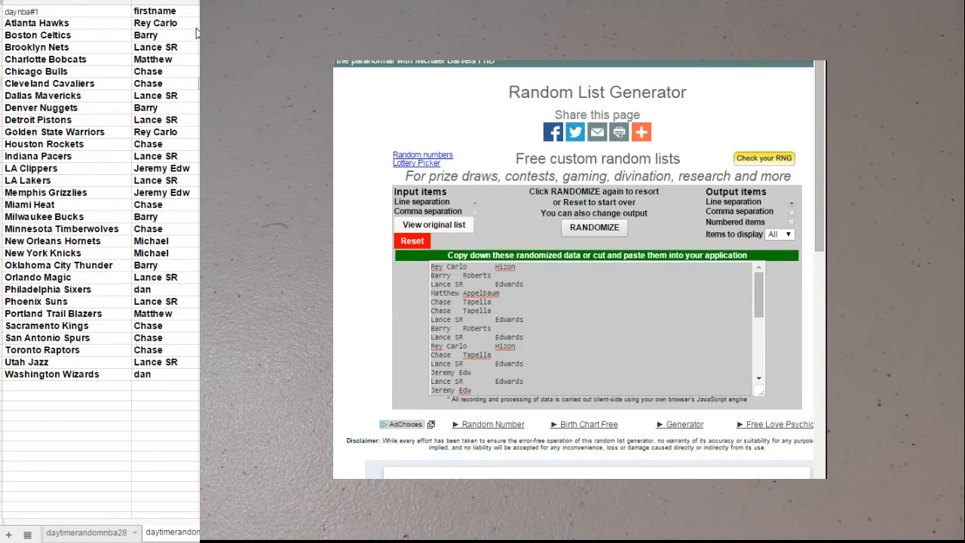
mouse_move(497, 259)
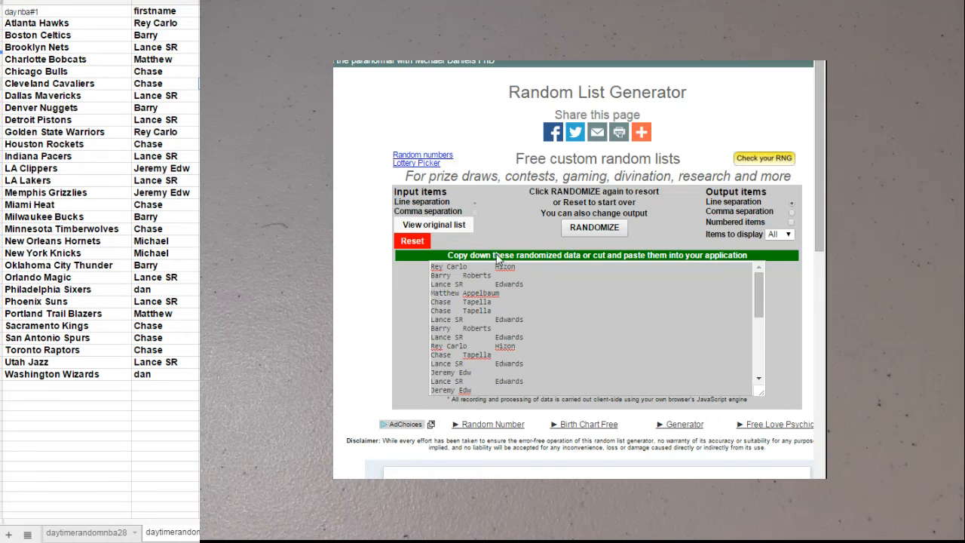
- Reset the generator, paste the names back in, and shuffle them twice
left_click(433, 225)
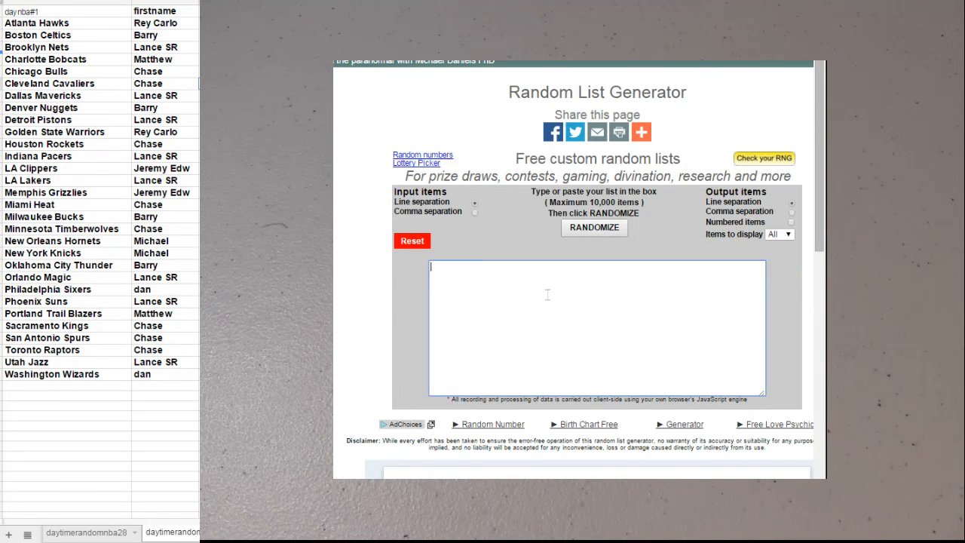
left_click(594, 228)
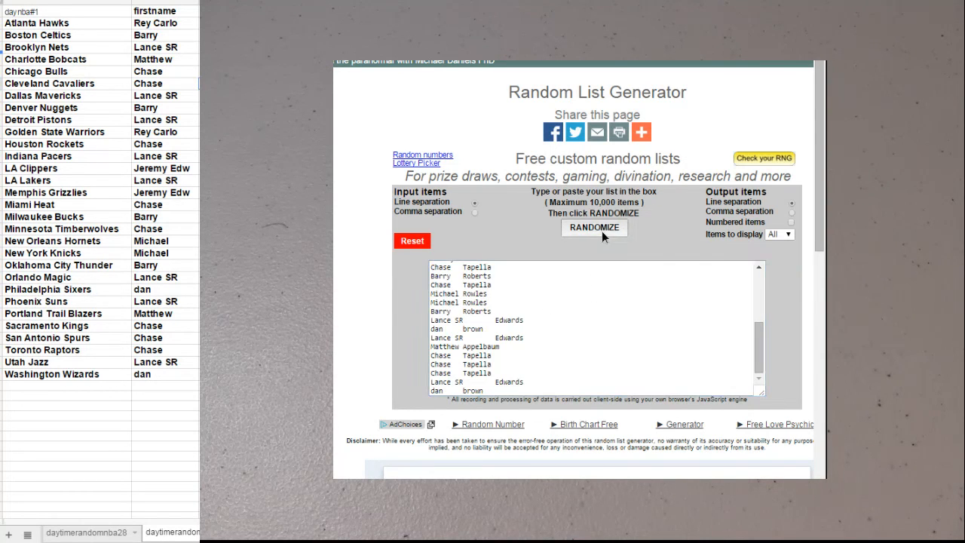
left_click(594, 227)
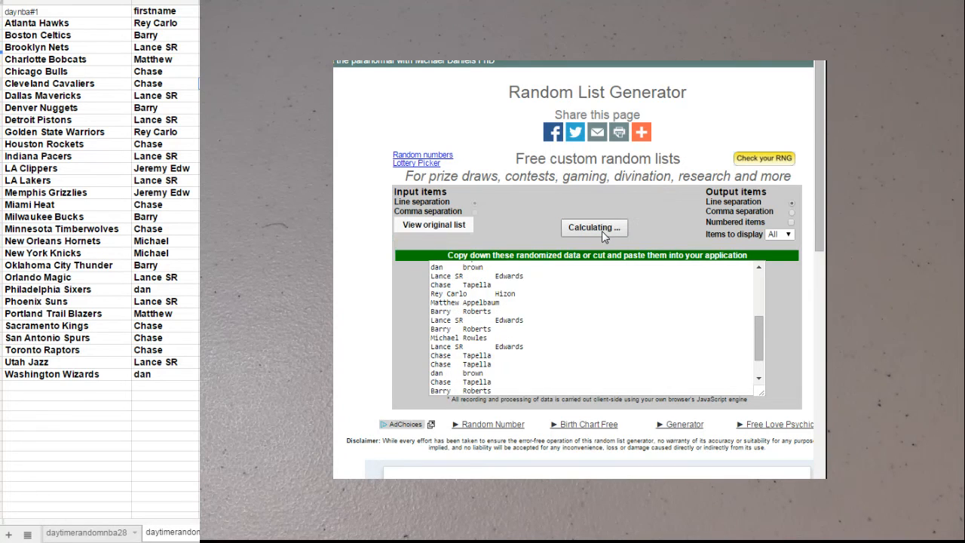
left_click(594, 228)
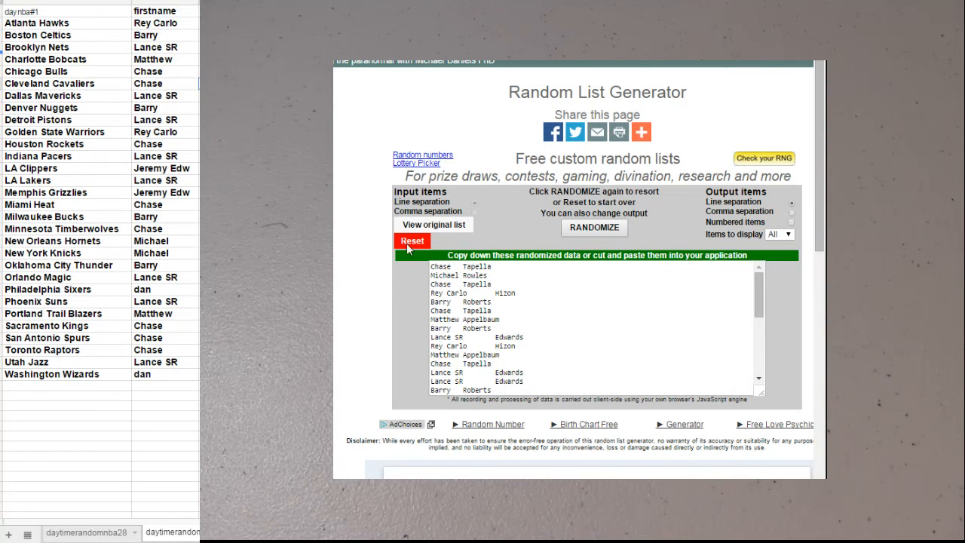
- Reset the generator, paste the names again, and shuffle them three times
left_click(413, 240)
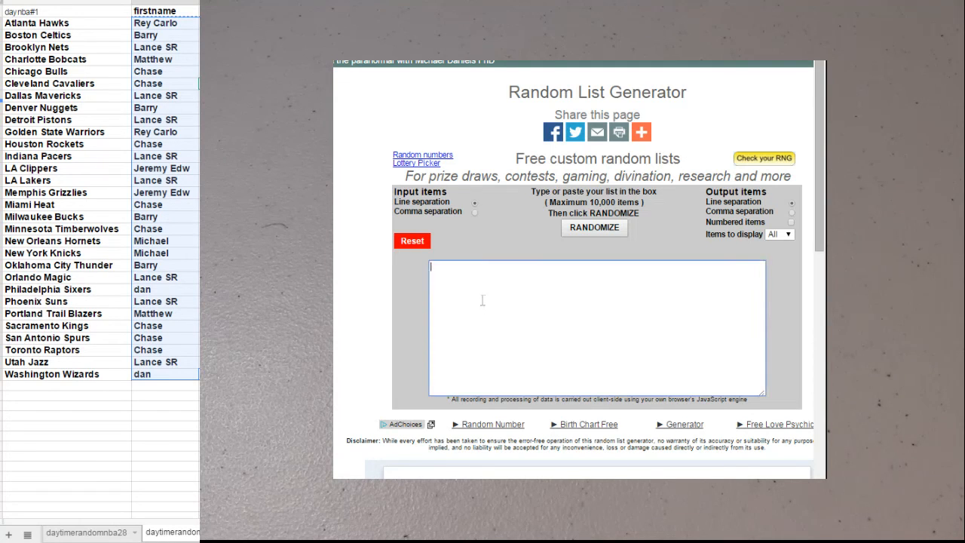
left_click(594, 228)
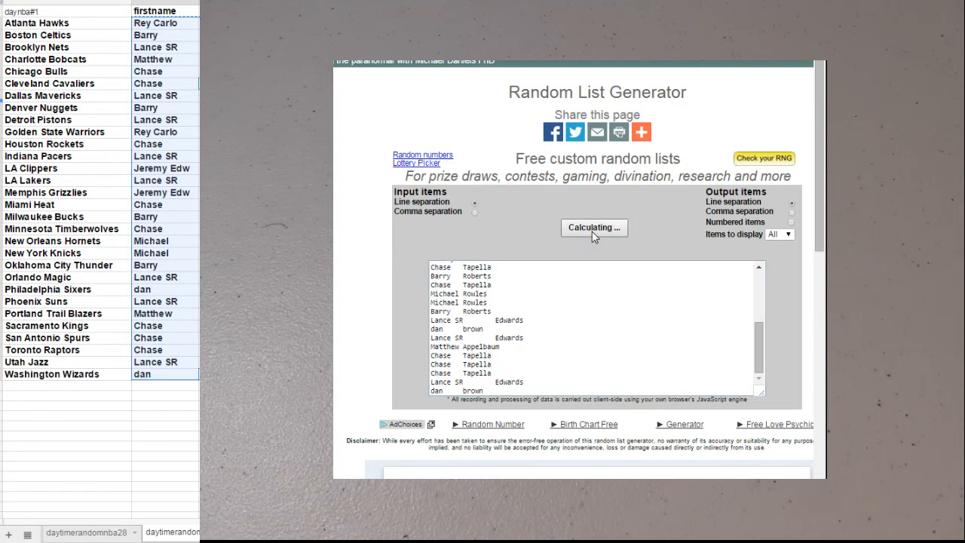
left_click(594, 228)
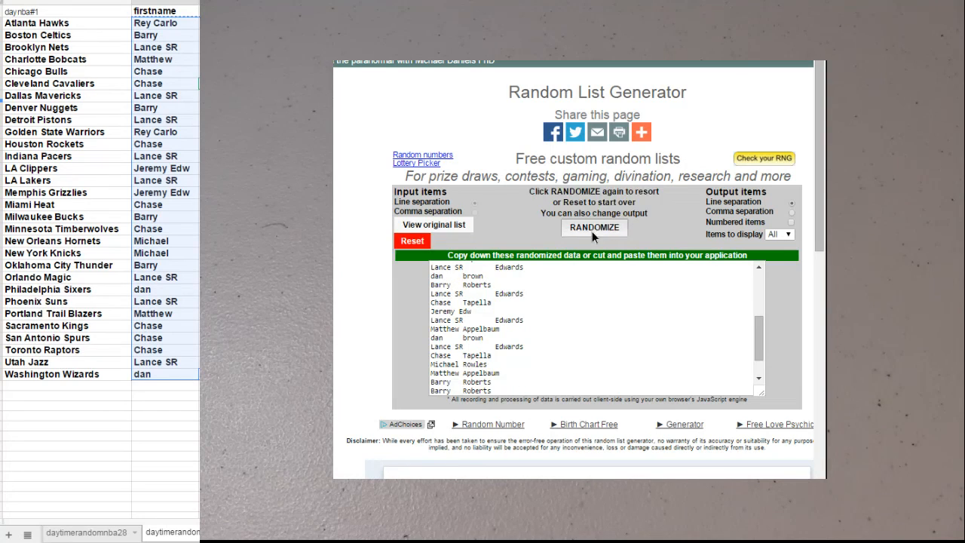
left_click(594, 227)
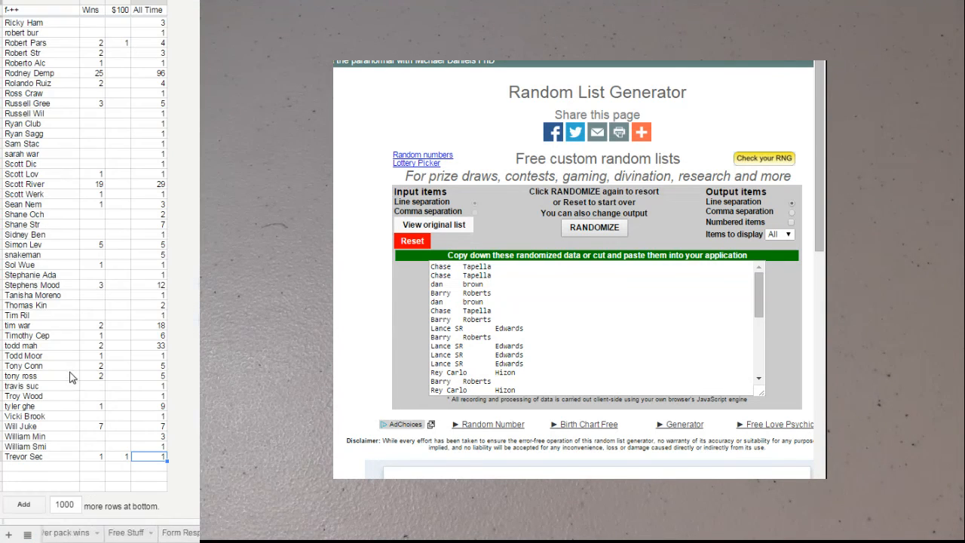
- On Nov Contest, change chase tap's Wins from 8 to 9 and enter 1 under $100
scroll("up", 3)
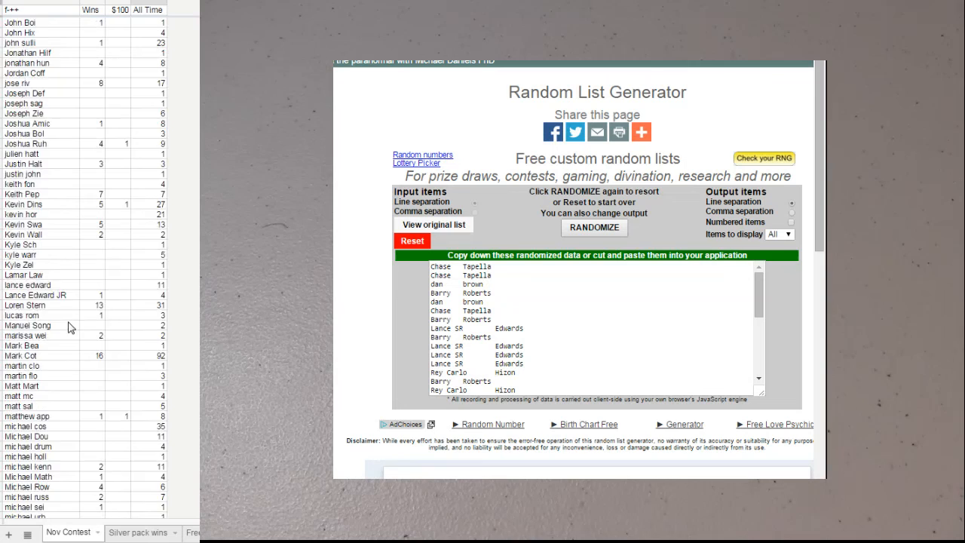
scroll("up", 3)
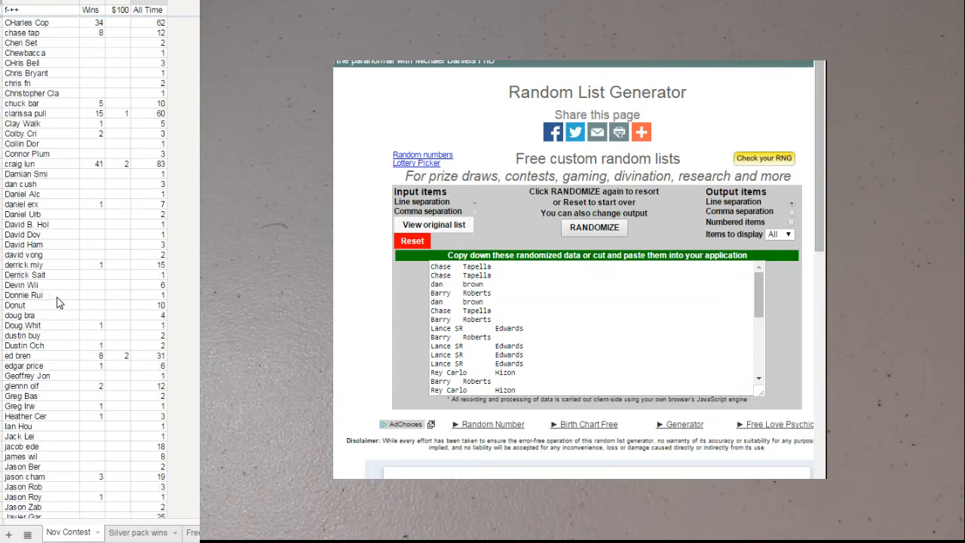
scroll("up", 3)
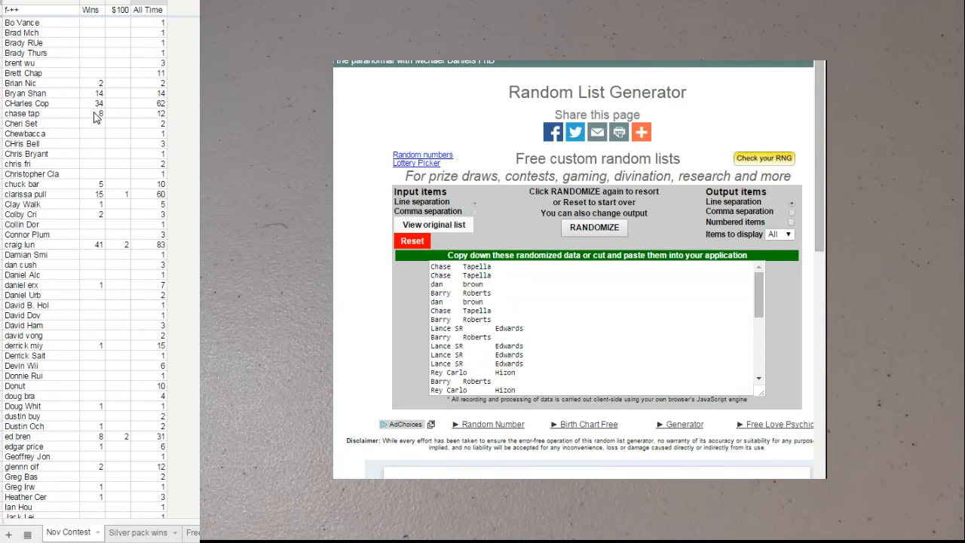
left_click(97, 113)
type("9")
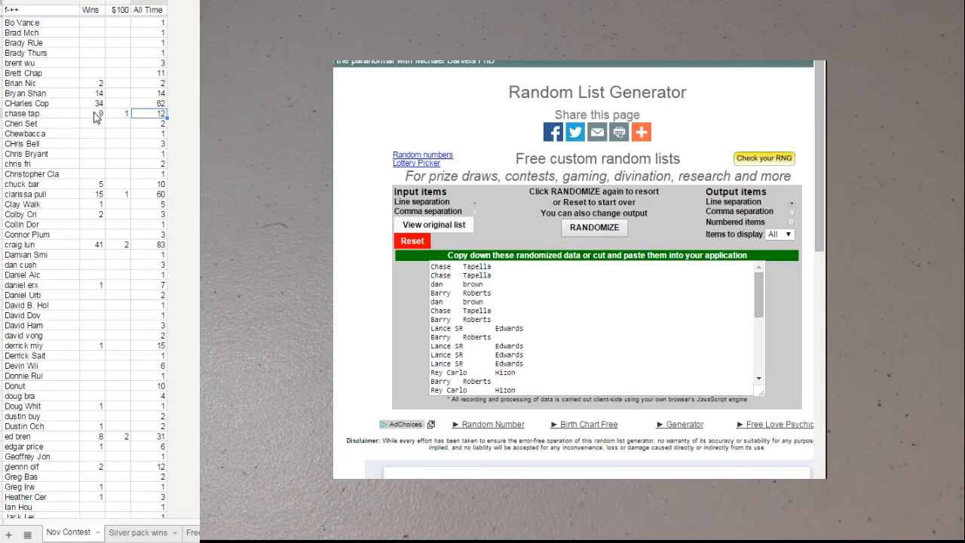
left_click(149, 225)
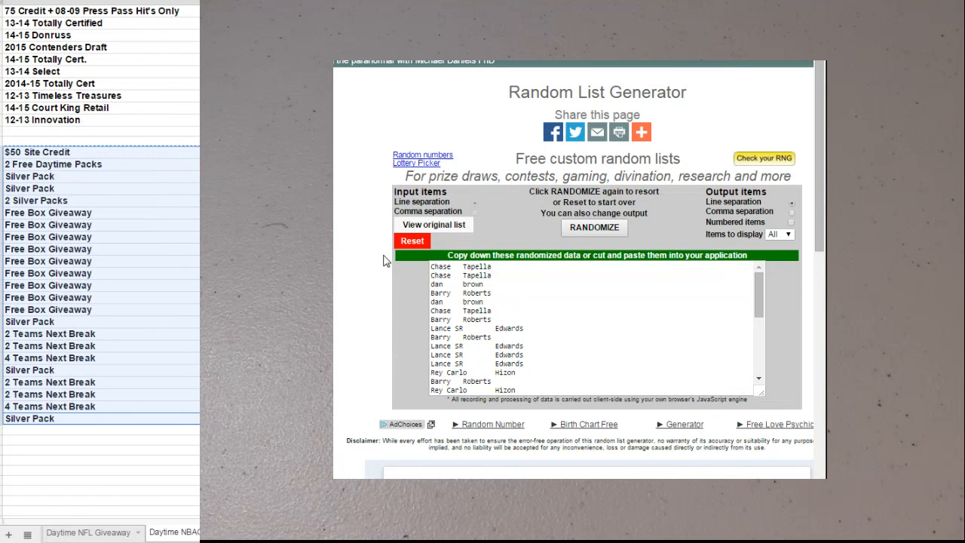
- Reset, paste and shuffle the prize list, then enter 'chase ta' beside Carolina Panthers
left_click(412, 240)
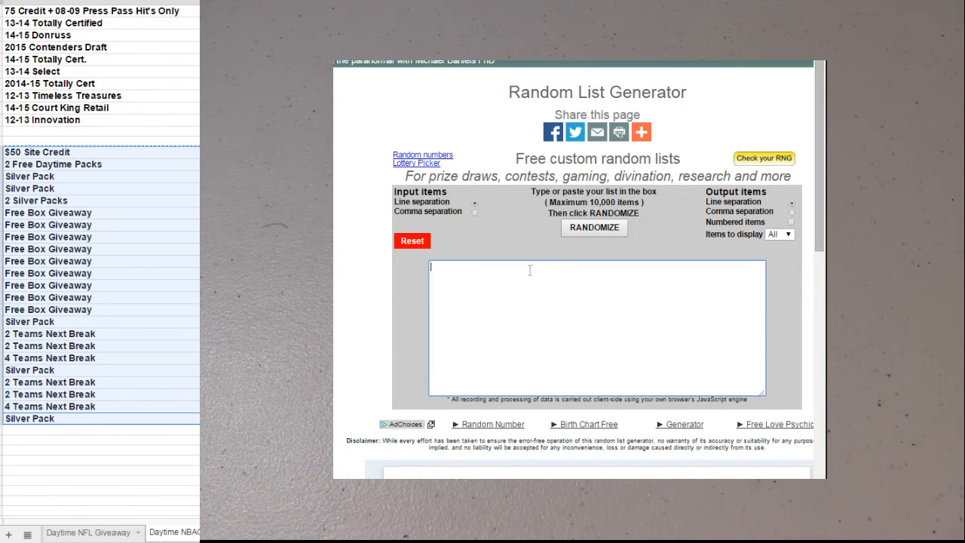
left_click(594, 228)
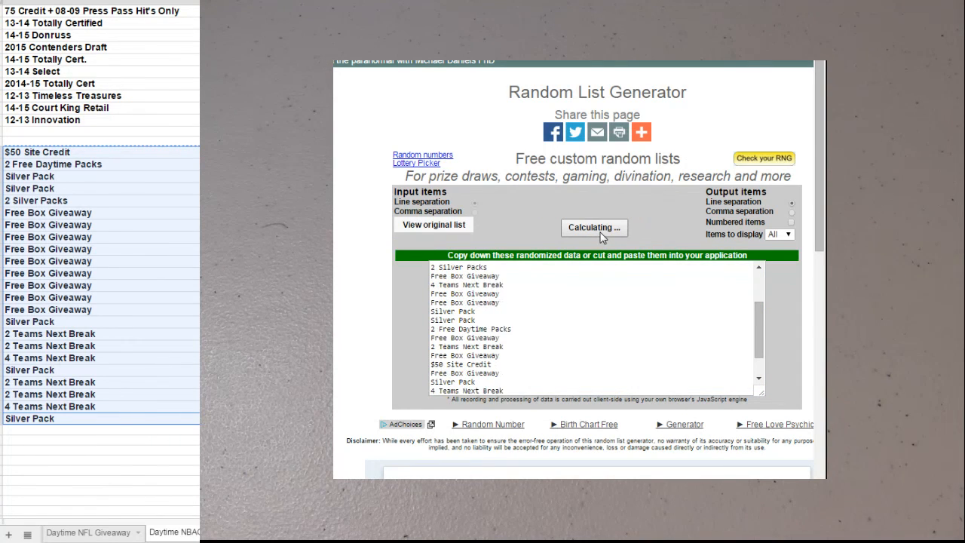
left_click(594, 227)
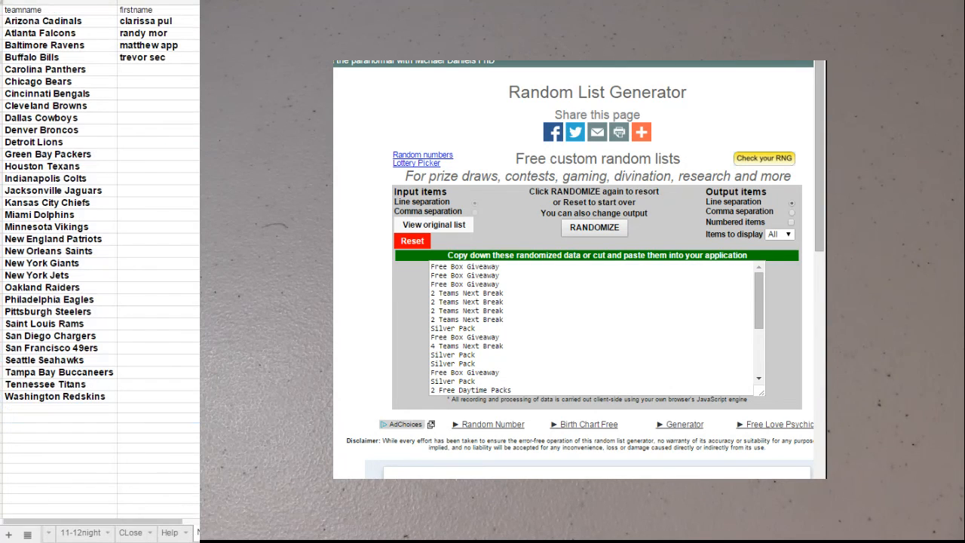
left_click(157, 69)
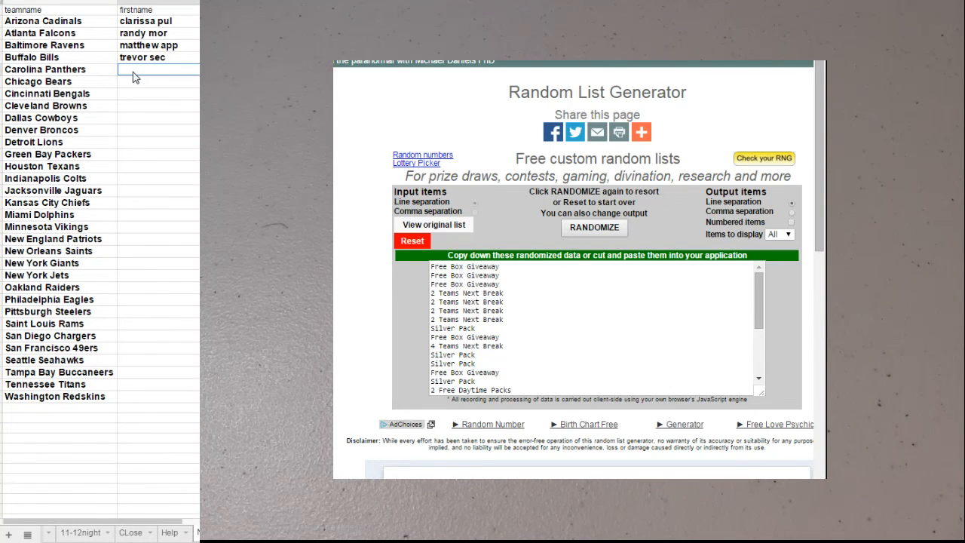
type("chase ta")
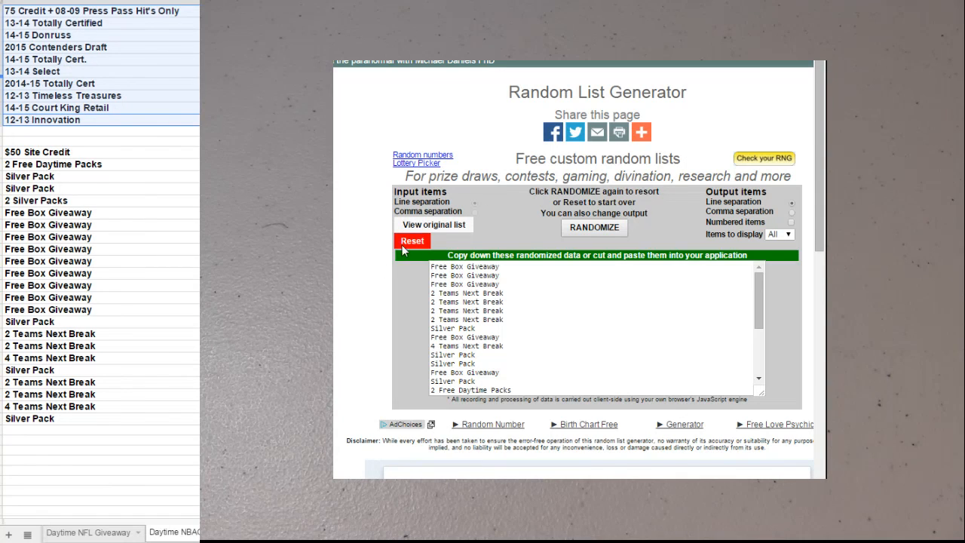
- Reset, paste the break box list and shuffle it twice, then browse the sheet list
left_click(434, 225)
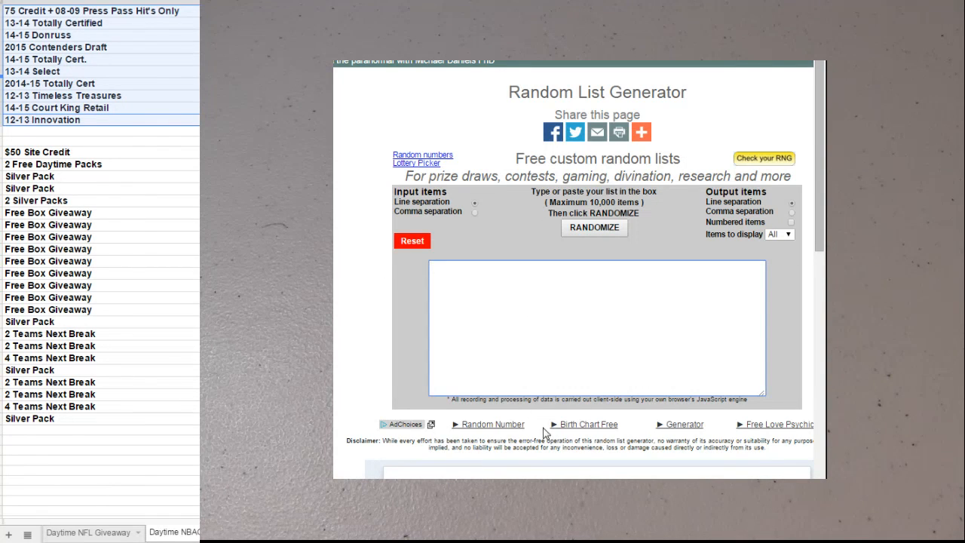
left_click(594, 228)
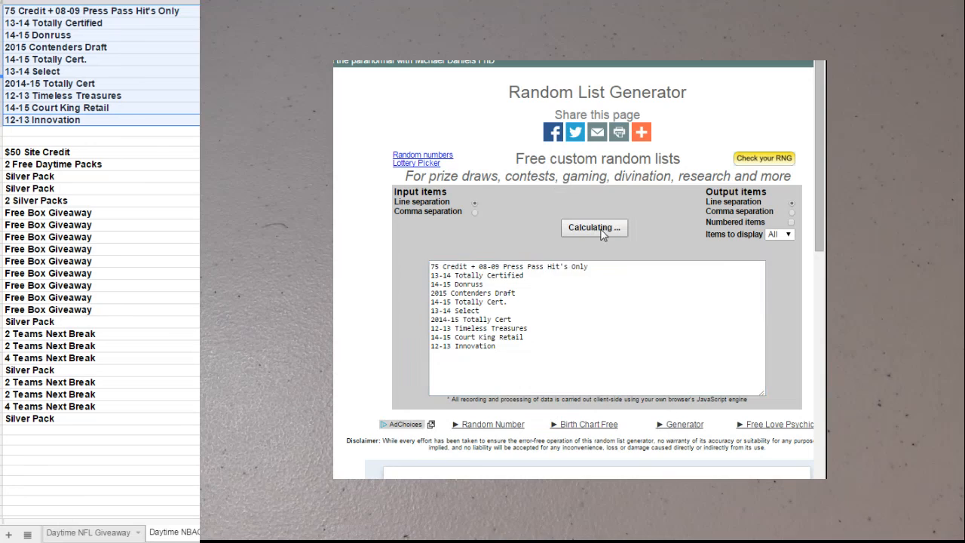
left_click(594, 227)
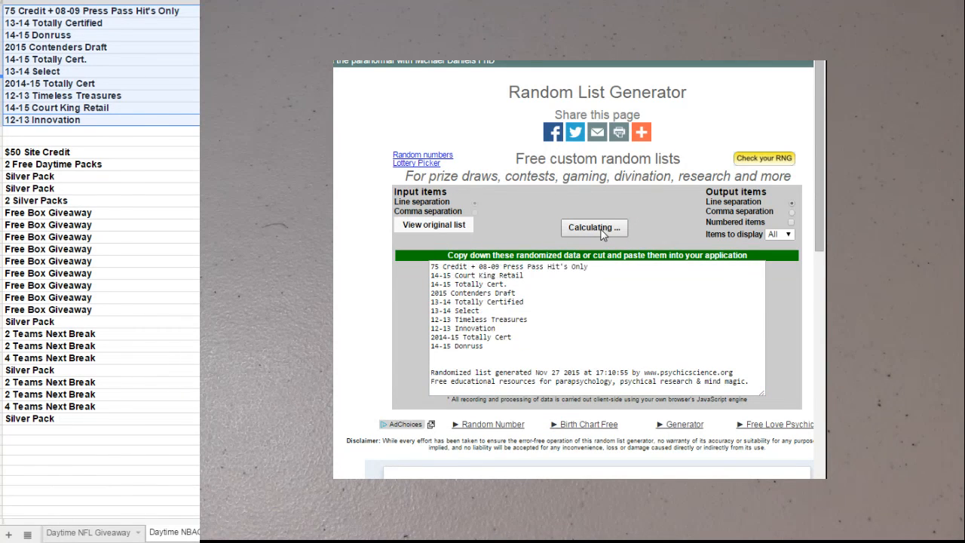
left_click(594, 227)
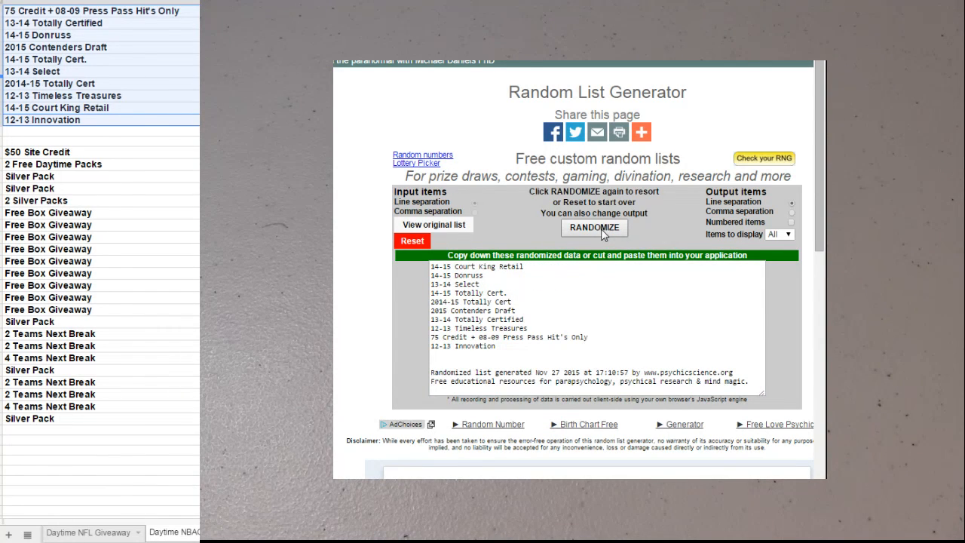
mouse_move(10, 312)
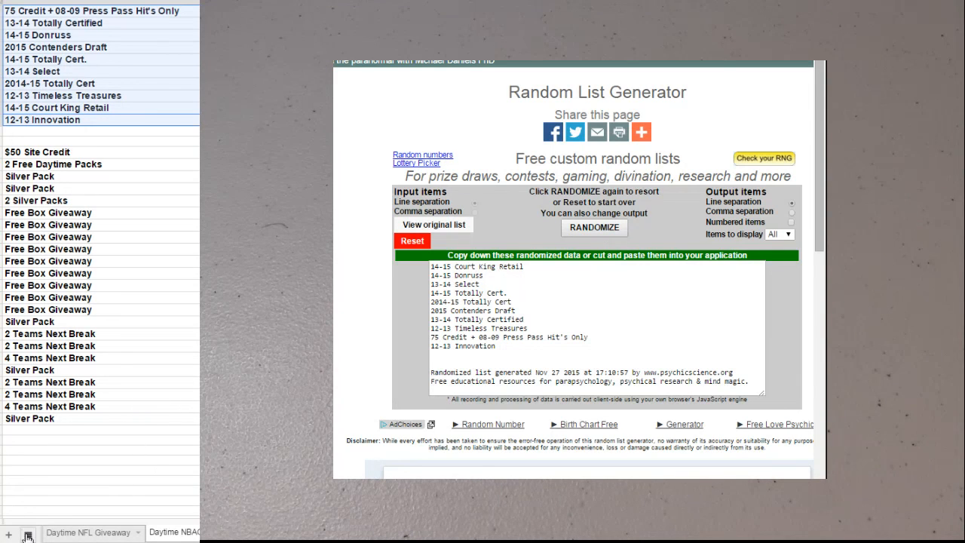
left_click(27, 533)
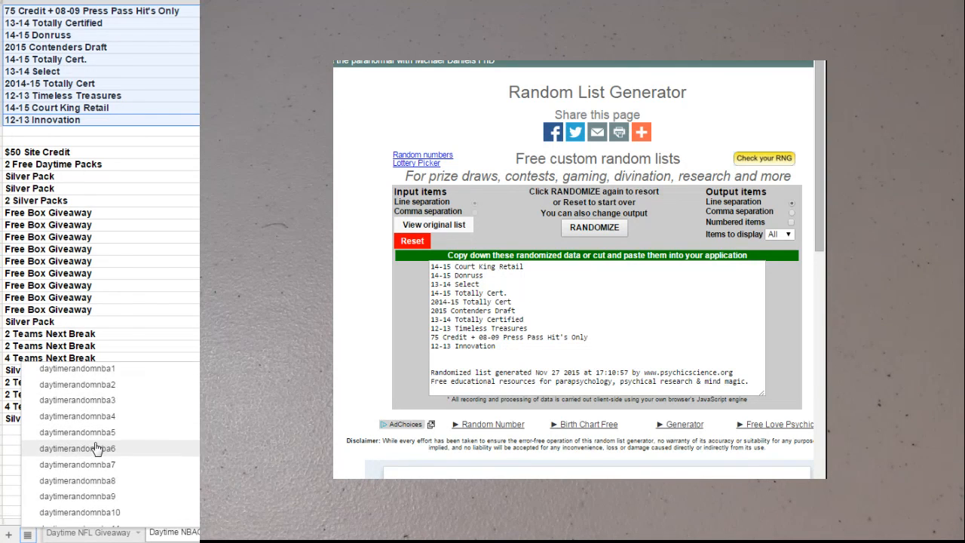
scroll("down", 3)
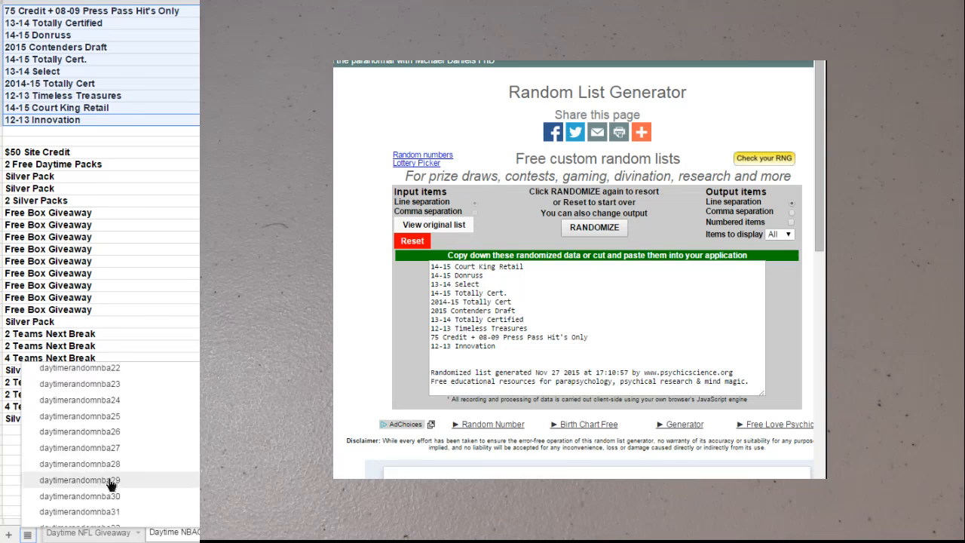